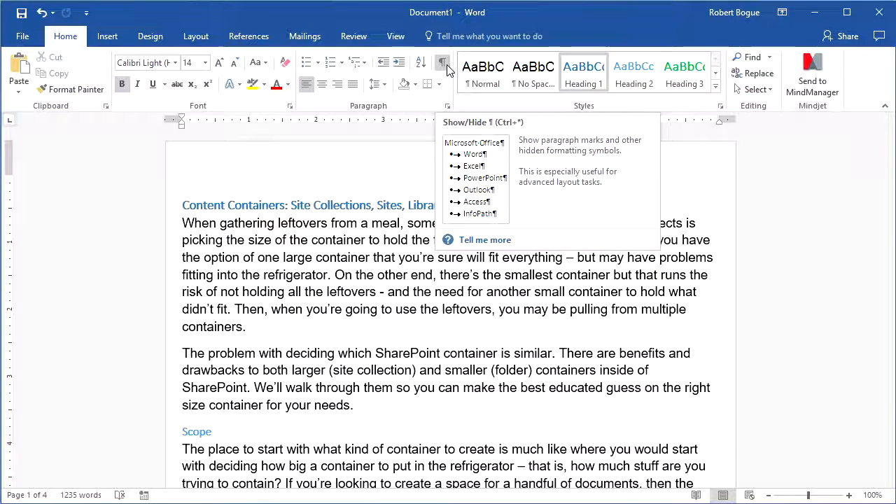
- Toggle Show/Hide ¶ to reveal, hide and re-show paragraph marks and space dots in the text
left_click(442, 62)
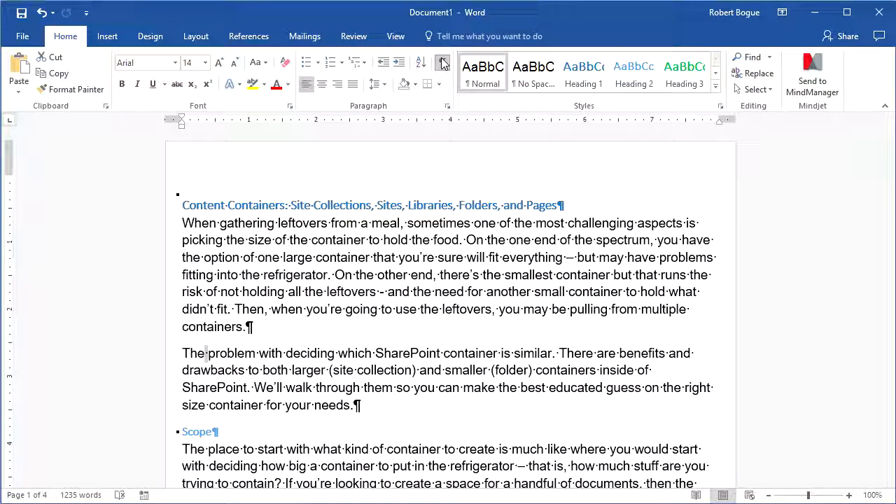
left_click(441, 61)
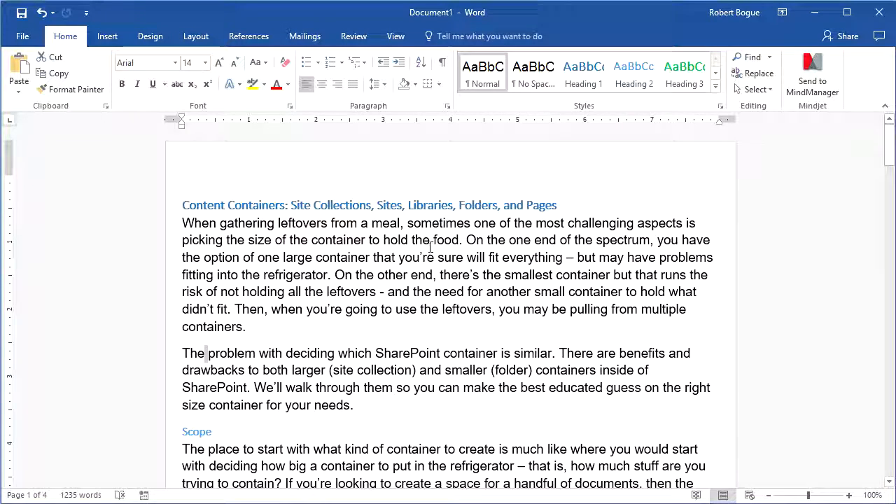
mouse_move(443, 62)
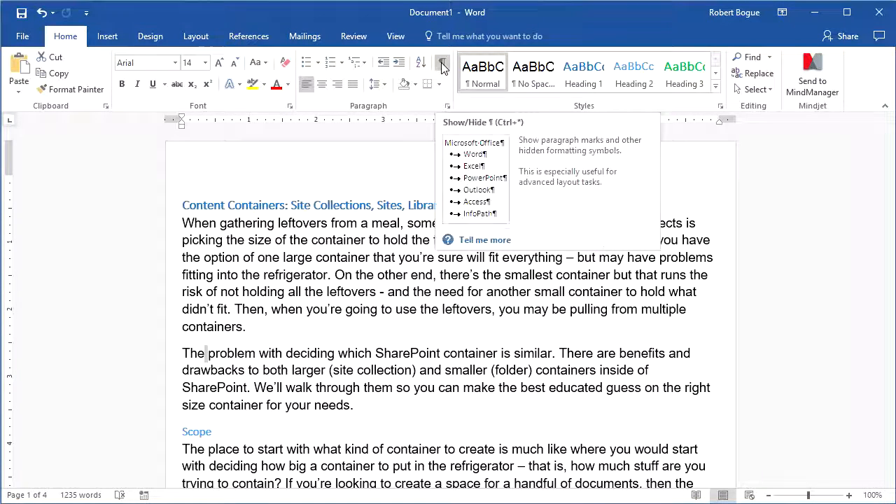
left_click(441, 63)
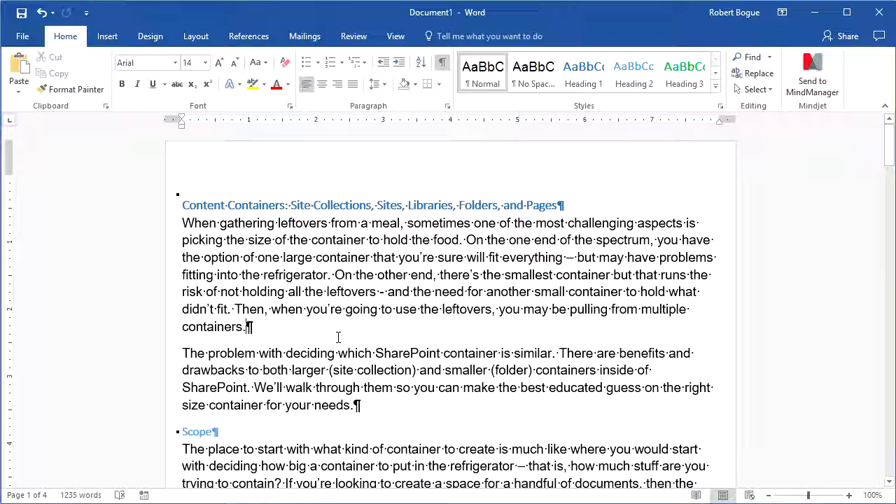
- Show formatting marks in the Advantages/Disadvantages table, revealing its end-of-cell markers
scroll("down", 3)
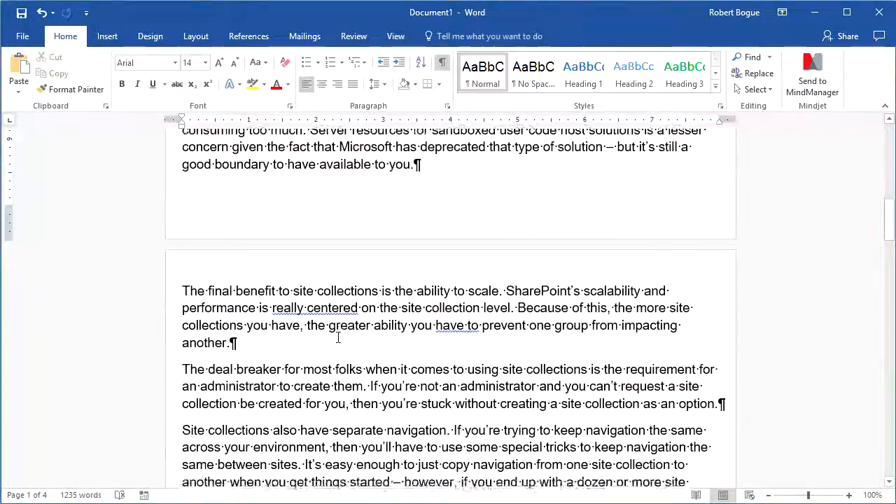
scroll("down", 3)
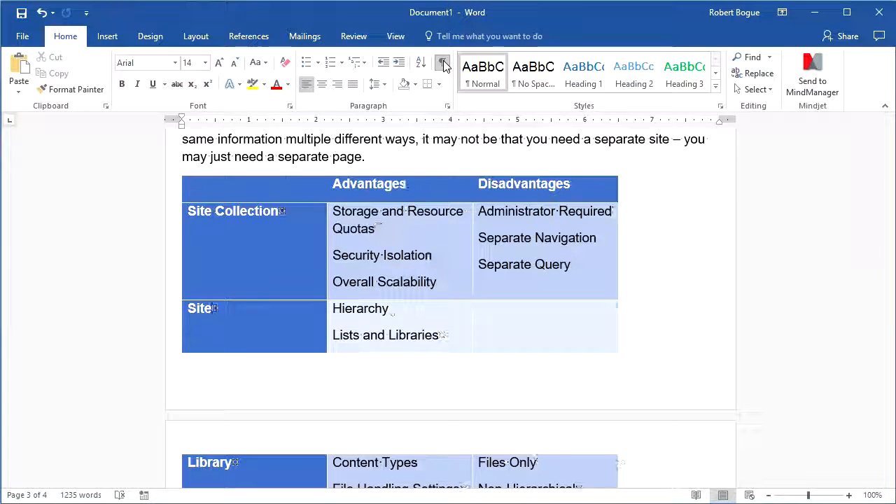
left_click(442, 62)
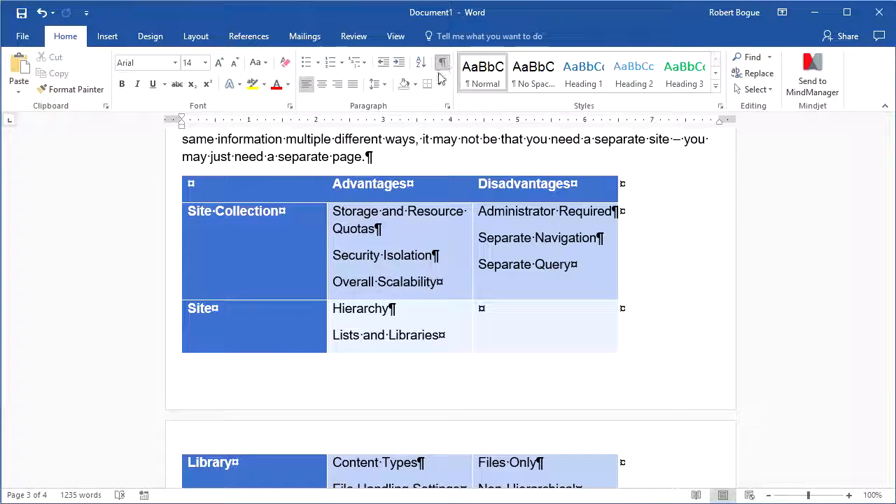